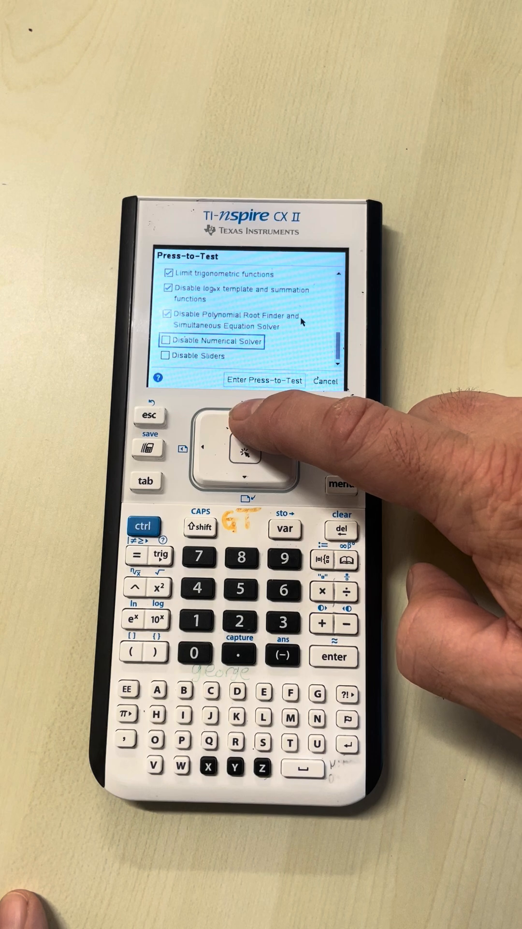
Uncheck the logx template, Polynomial Root Finder and trigonometric limit restrictions, then reach Default Angle.
click(243, 447)
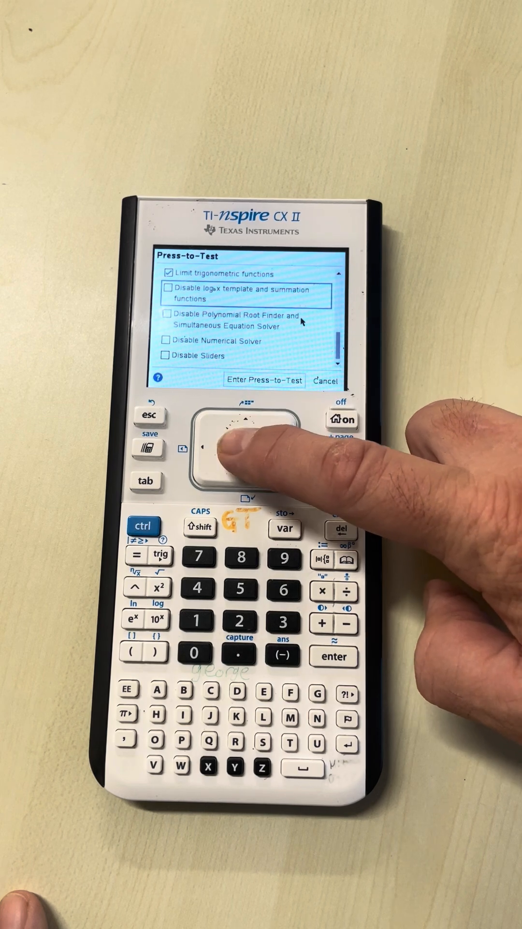
click(249, 427)
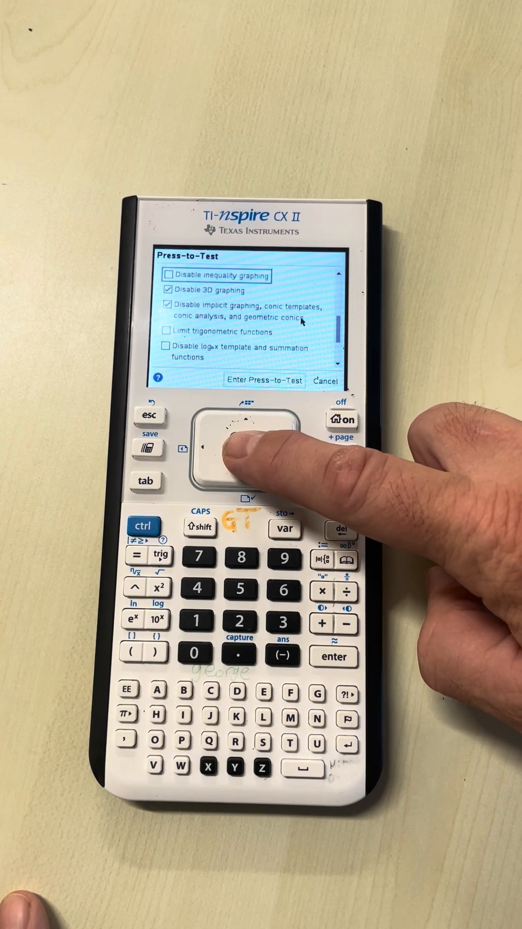
click(244, 422)
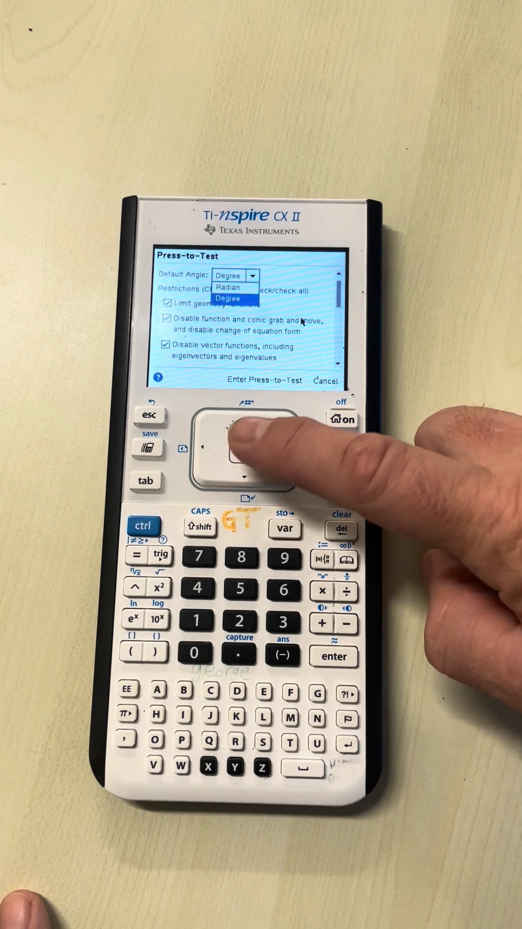
Choose Degree in the Default Angle dropdown and enter Press-to-Test mode.
click(240, 450)
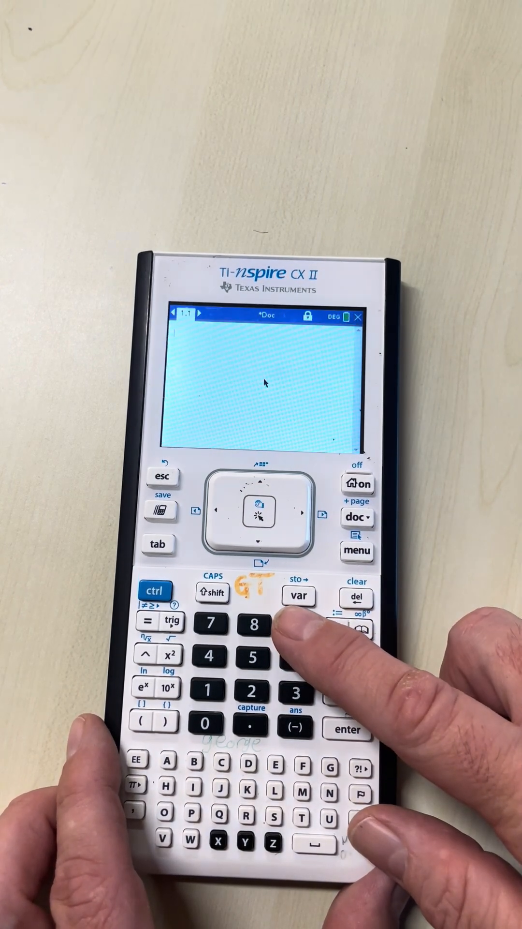
Evaluate 9·9 = 81, then power the handheld off and back on with Press-to-Test persisting.
click(298, 625)
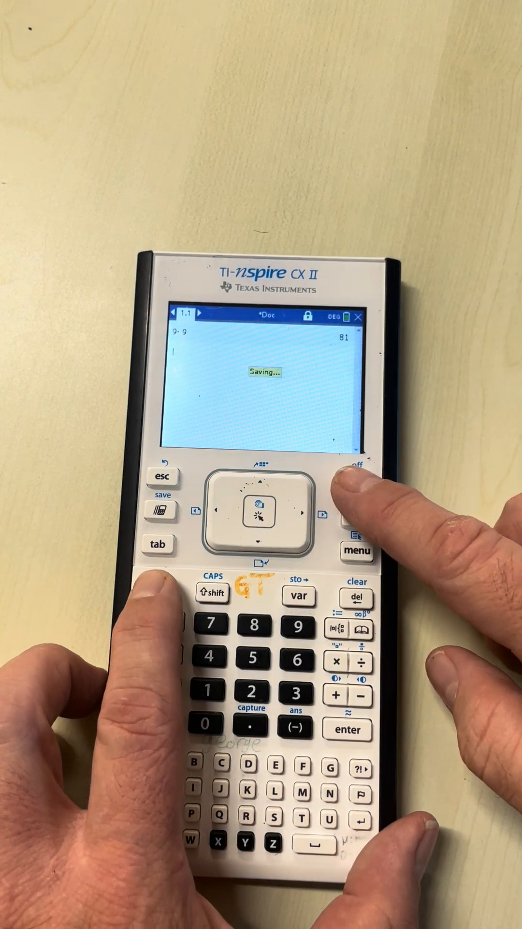
click(357, 485)
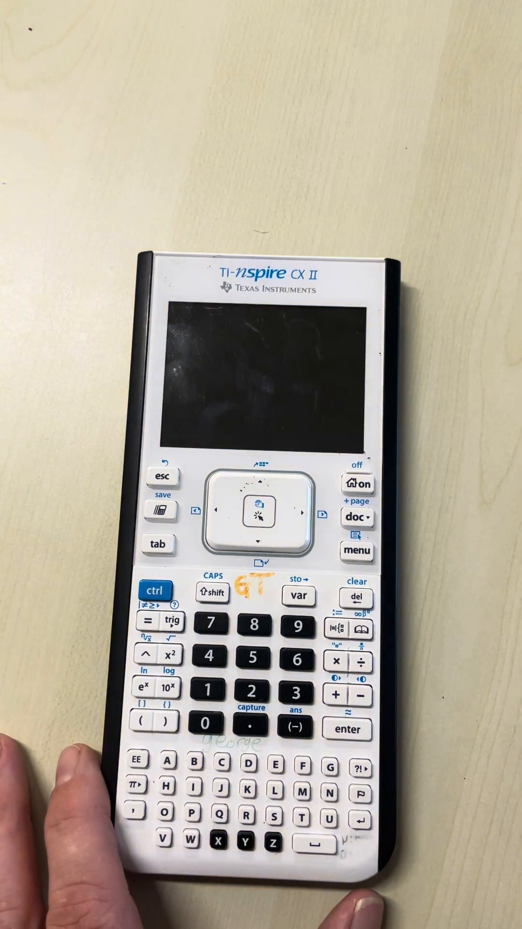
click(358, 485)
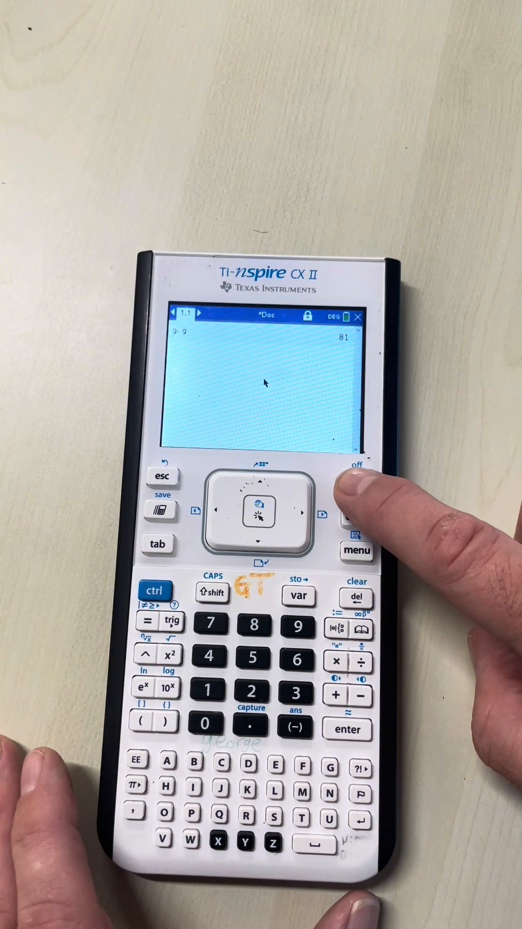